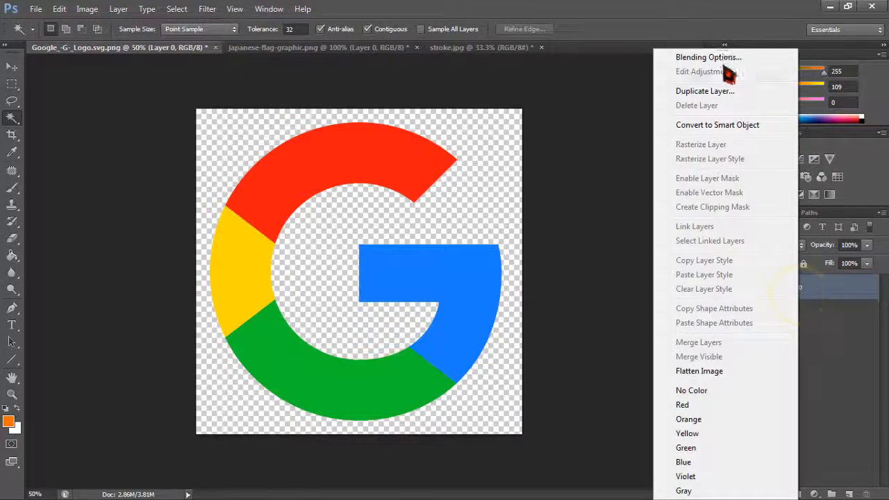
Step: Add a 38 px dark teal Stroke layer effect to the Google G logo on Layer 0
click(707, 57)
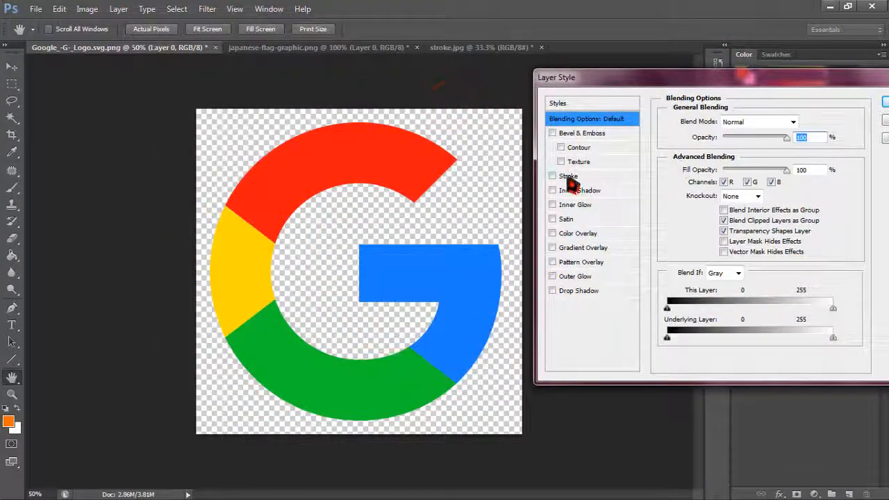
click(553, 176)
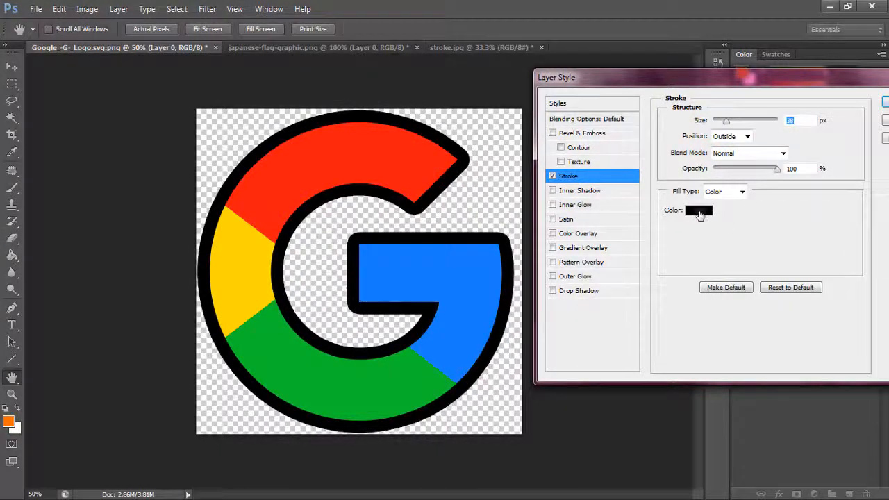
click(698, 210)
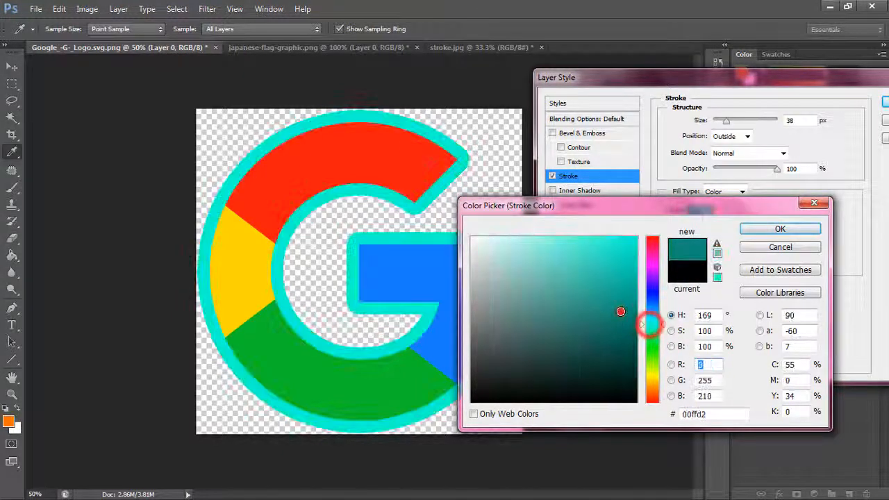
click(780, 228)
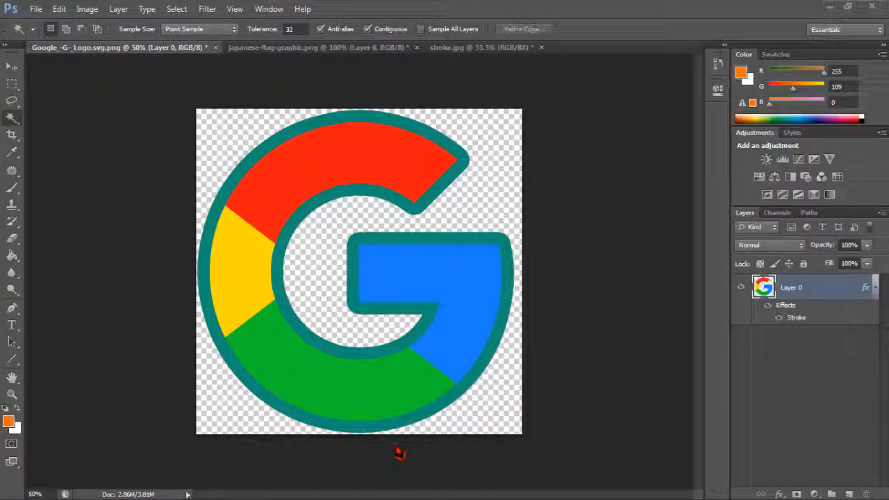
Step: Magic-wand select the Japanese flag's red circle and copy it to a new layer
click(317, 47)
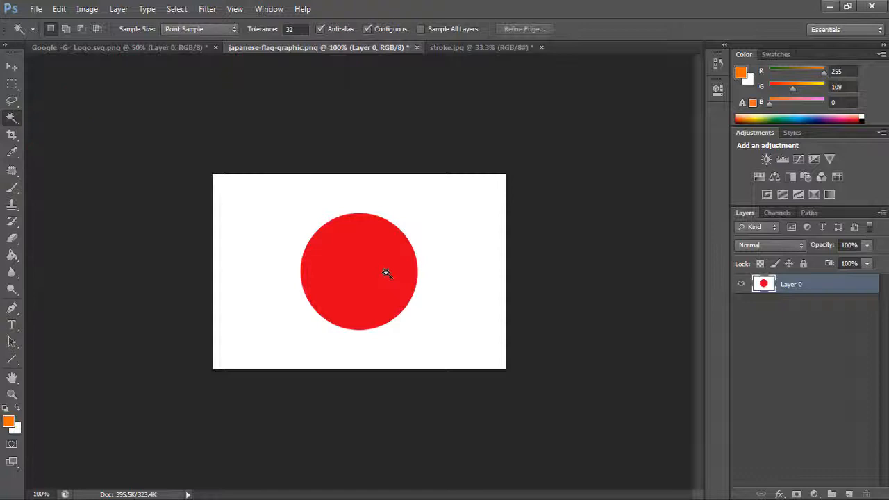
click(388, 273)
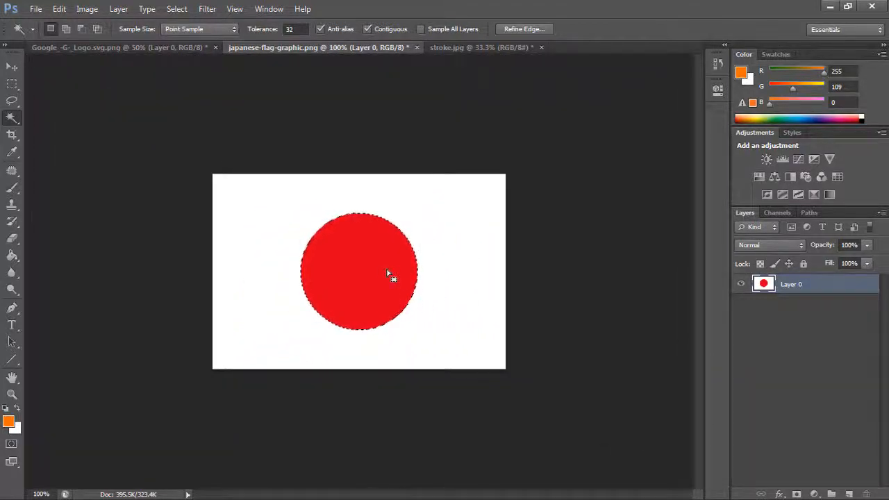
right_click(389, 273)
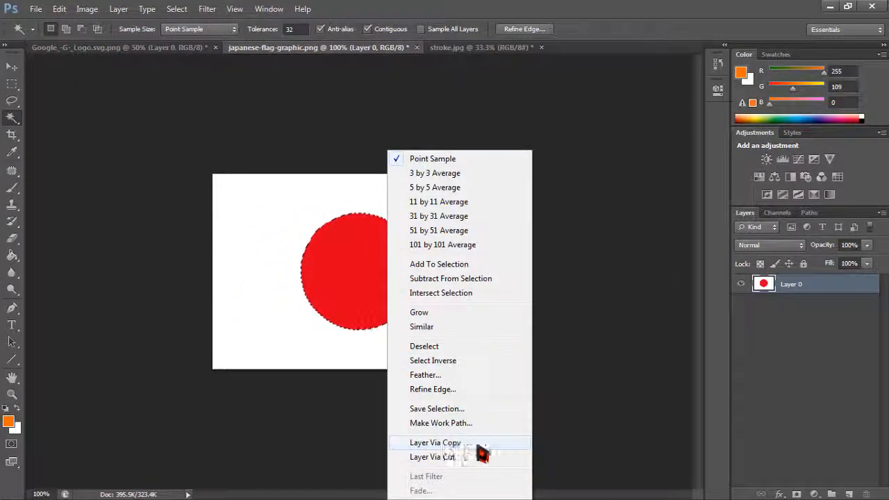
mouse_move(432, 457)
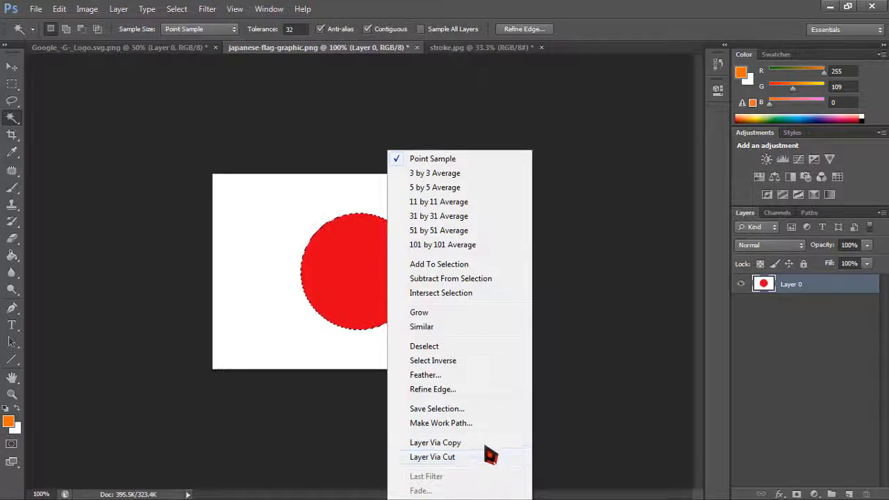
click(434, 442)
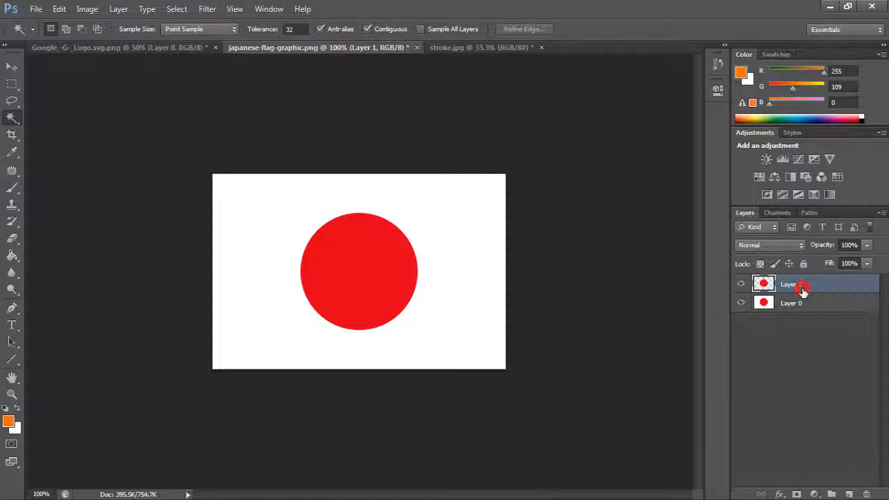
Step: Add an 8 px blue Stroke layer effect to the circle on Layer 1
right_click(803, 284)
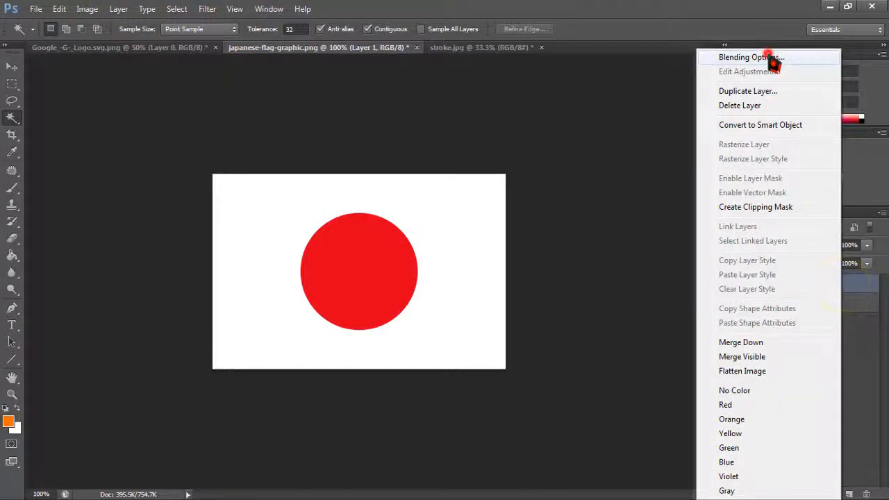
click(750, 56)
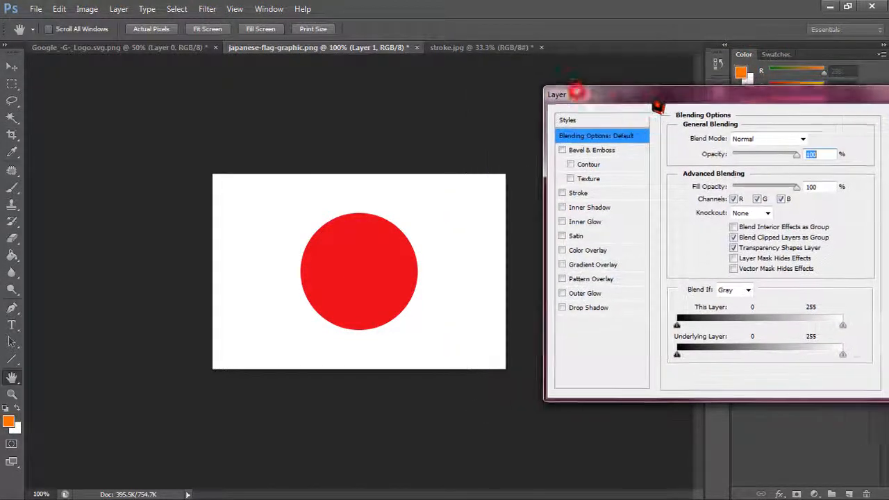
click(596, 194)
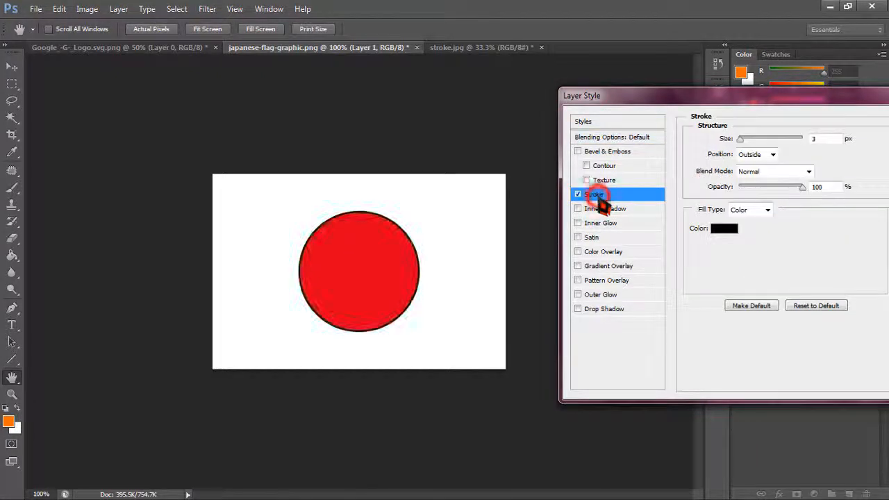
drag(741, 138, 747, 138)
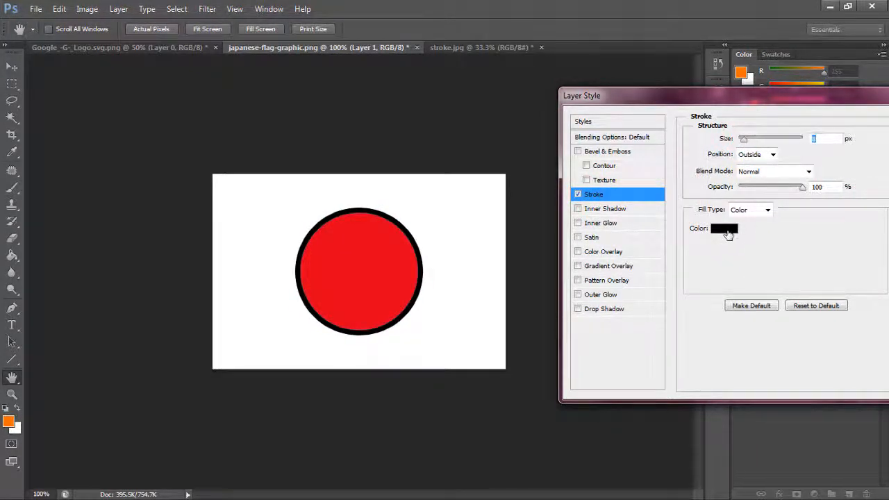
click(724, 228)
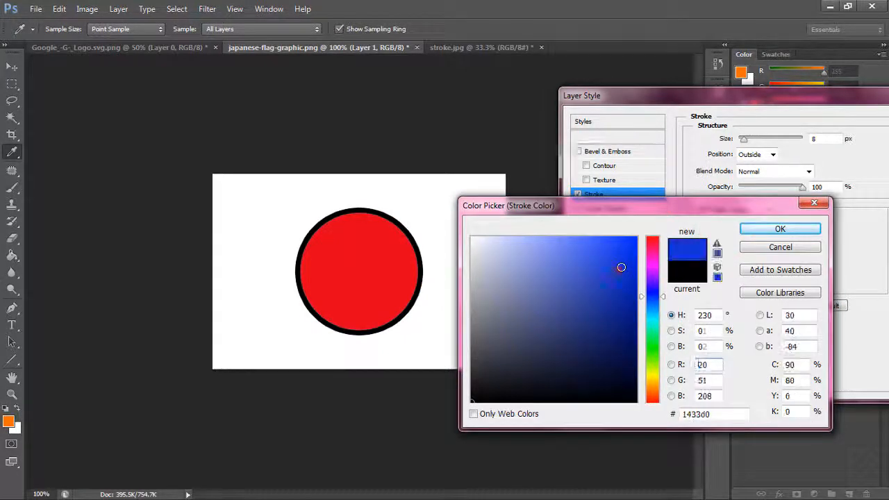
click(779, 228)
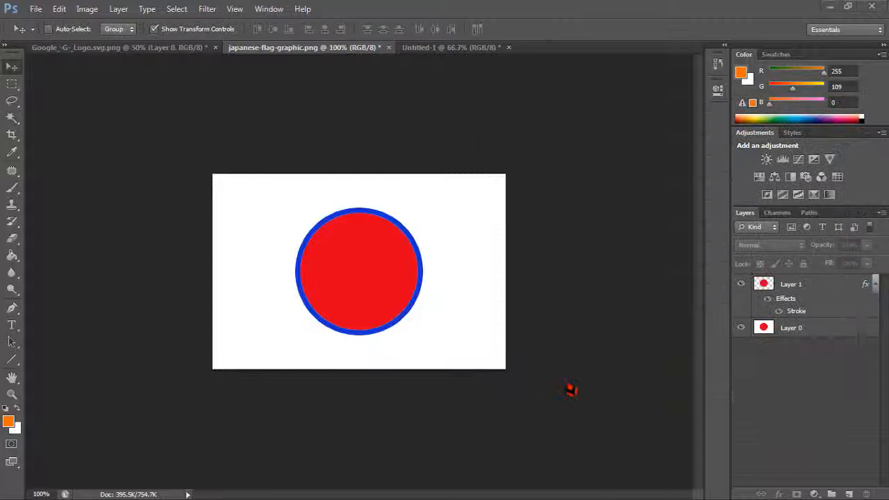
Step: In the Untitled-1 thumbnail, make Layer 1 active and choose the Magic Wand
click(450, 47)
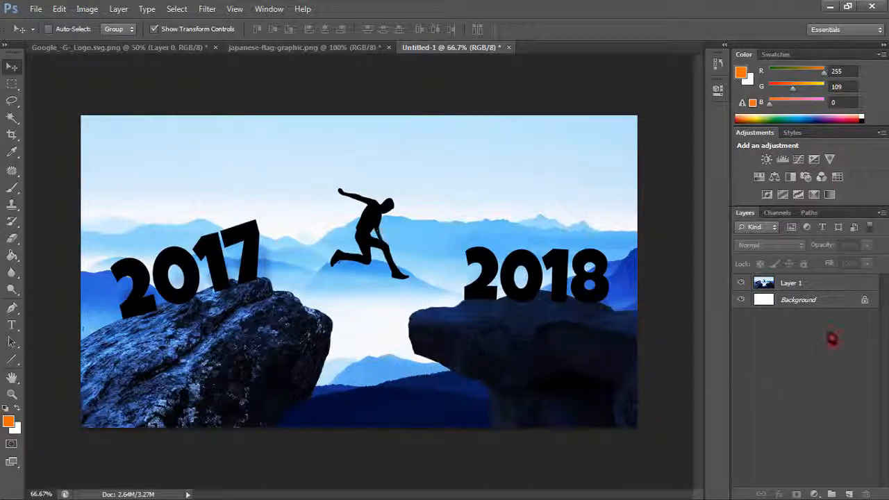
click(792, 283)
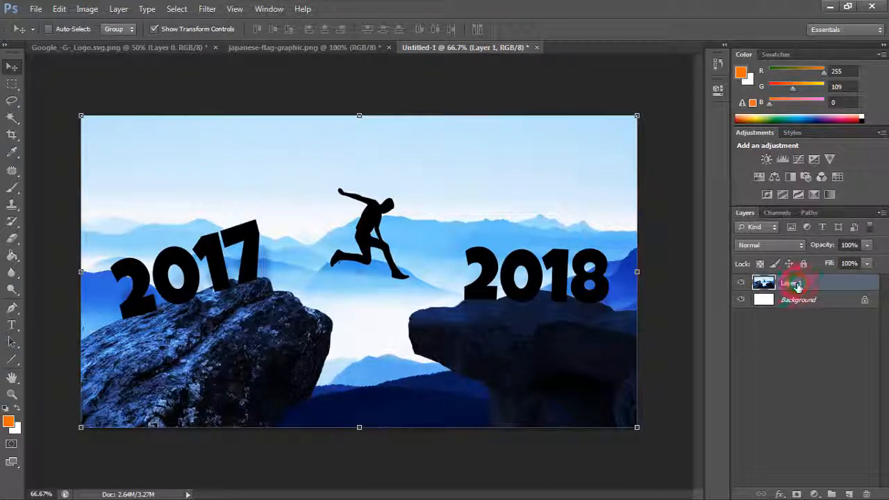
click(11, 119)
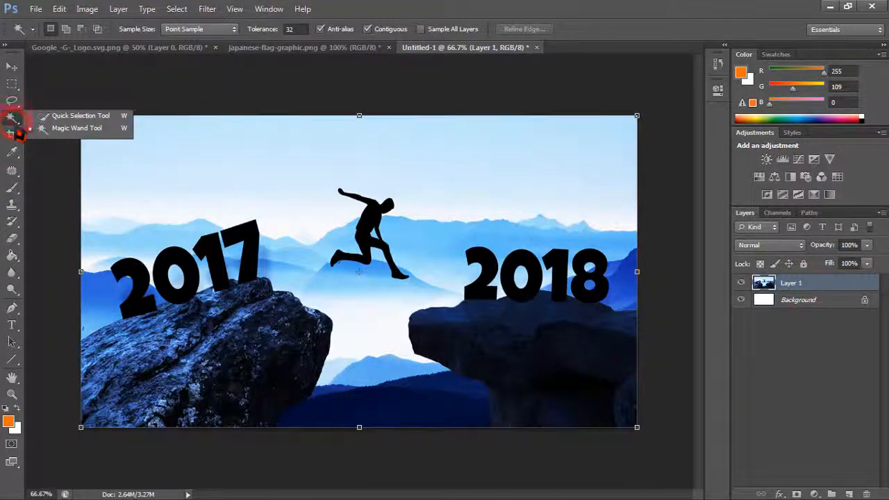
Step: Select the jumping person silhouette and copy it to a new layer
click(368, 224)
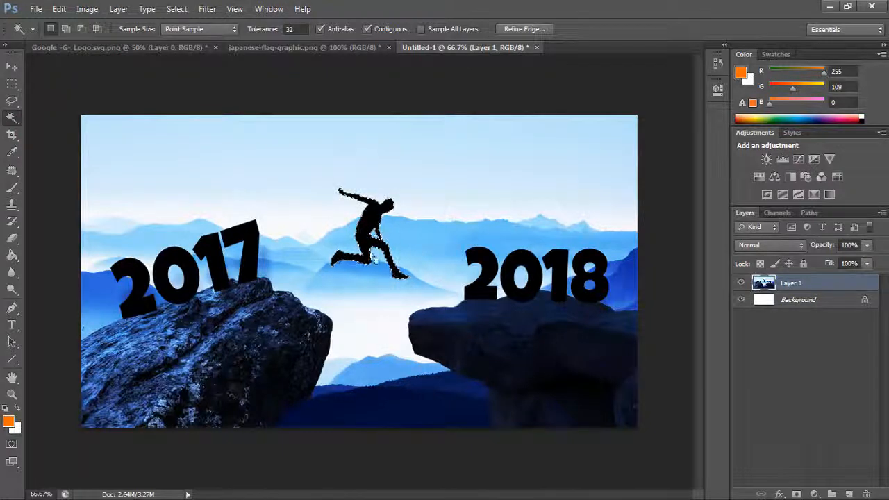
click(375, 222)
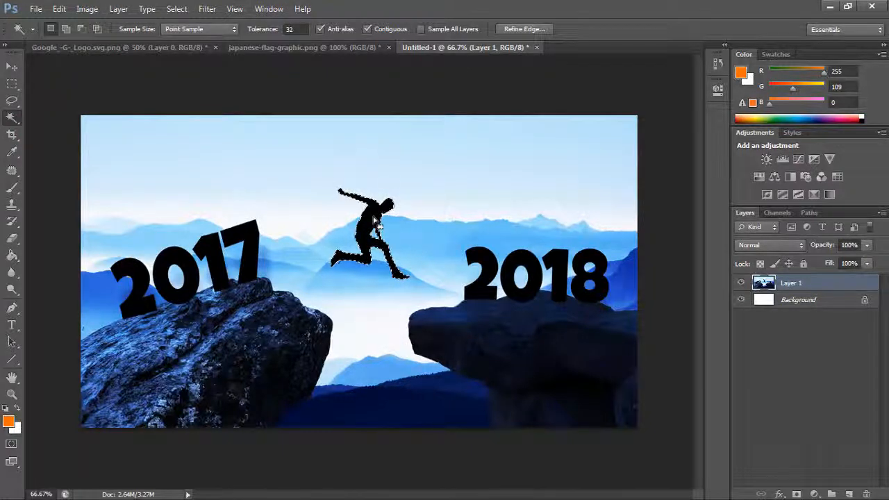
right_click(379, 226)
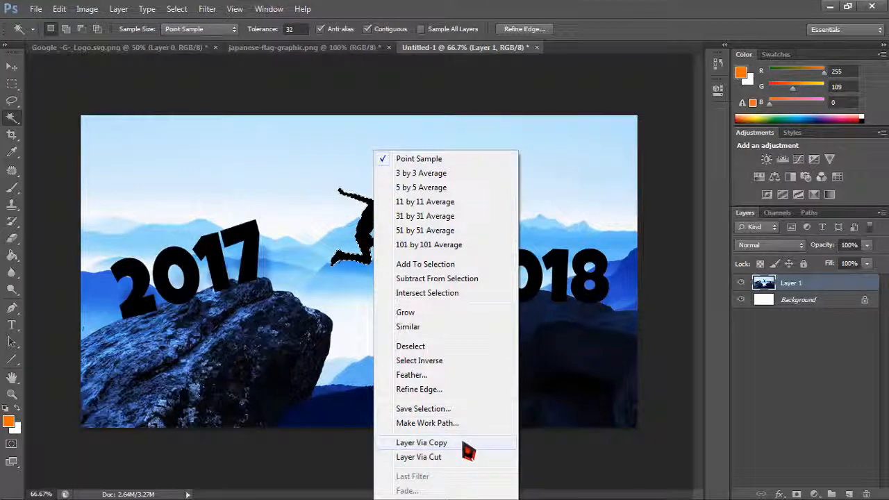
click(421, 443)
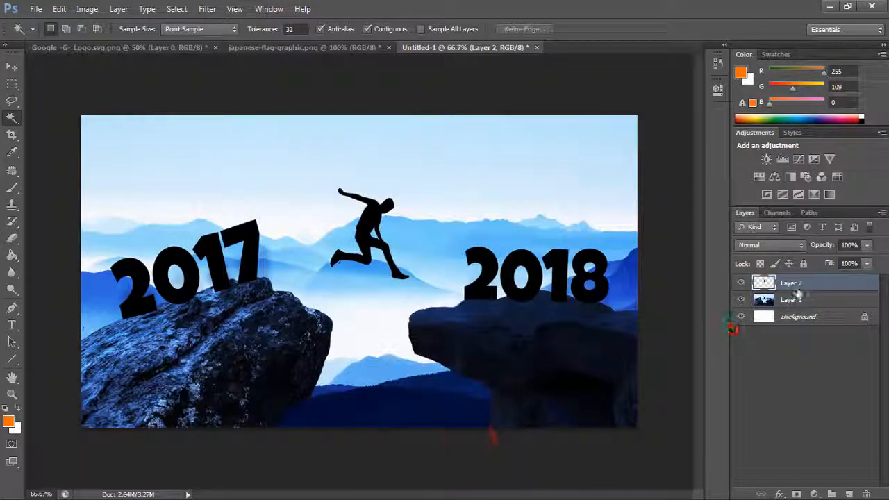
Step: Give Layer 2's silhouette a thin ff0000 red Stroke layer effect
right_click(792, 283)
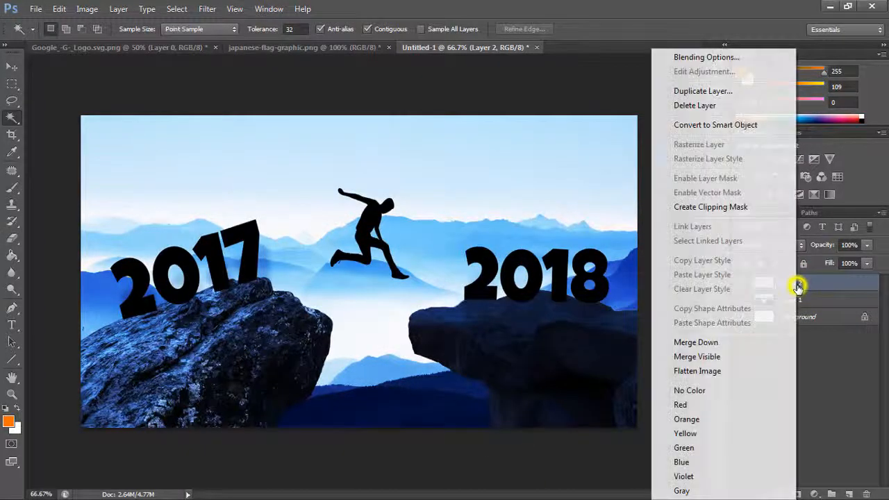
click(706, 57)
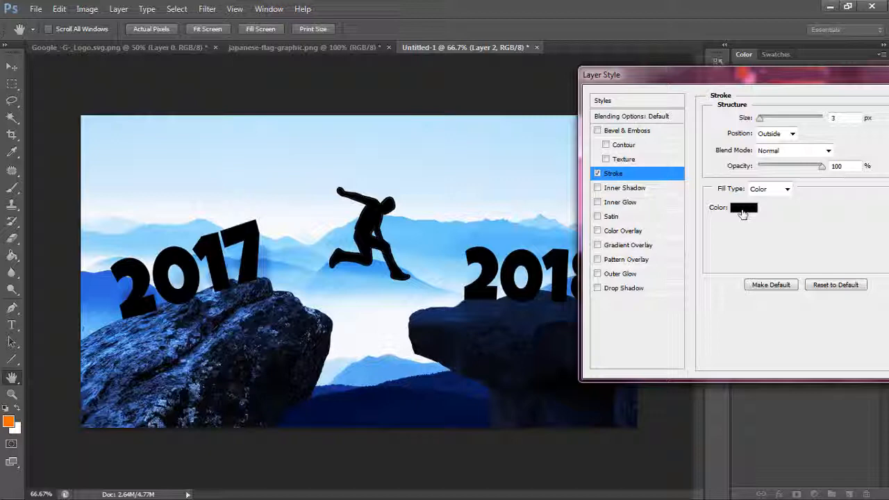
click(743, 208)
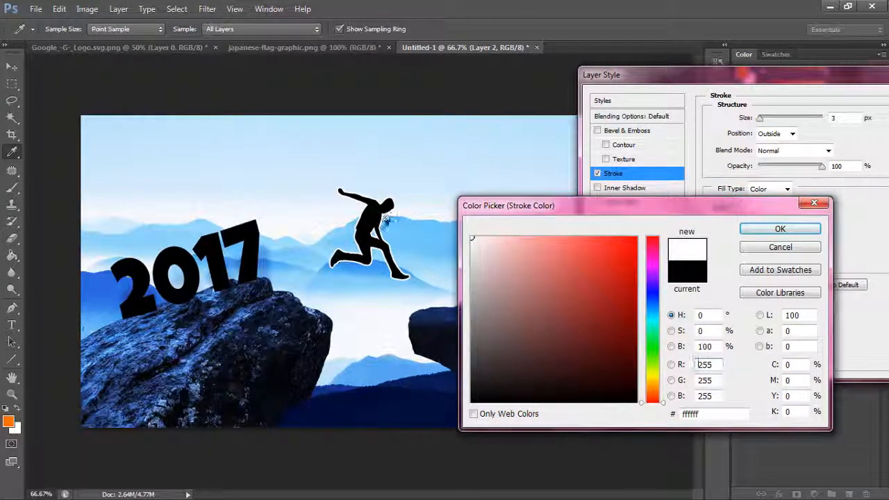
click(634, 245)
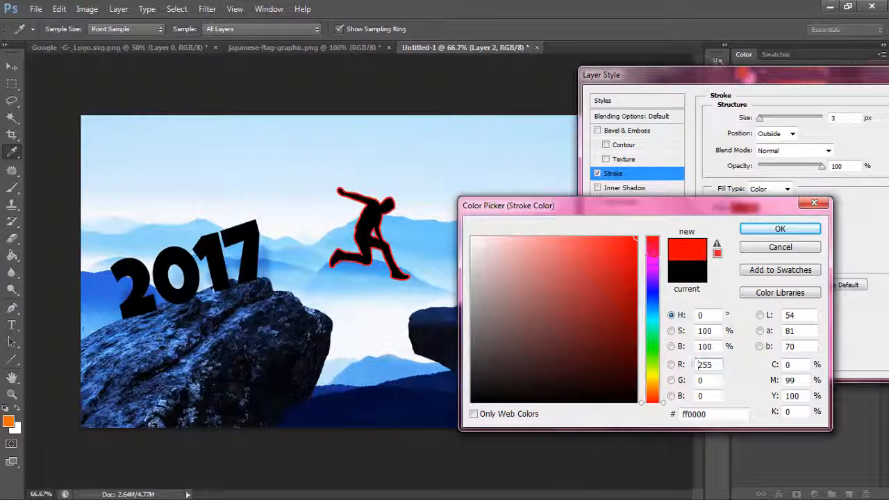
click(780, 229)
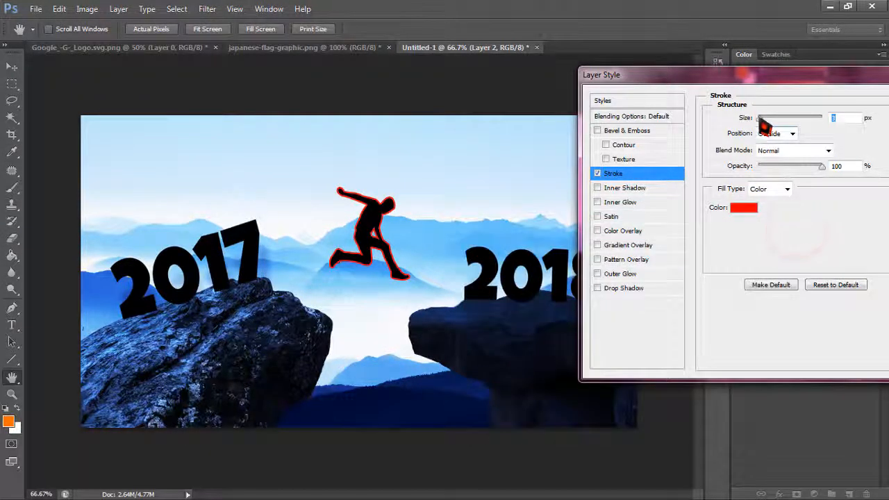